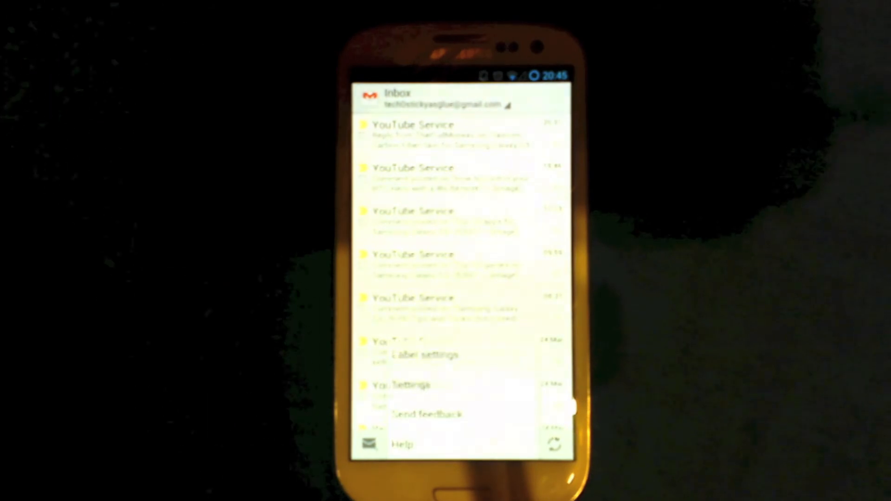
Step: Go to Gmail Settings and choose General settings for all accounts
click(410, 385)
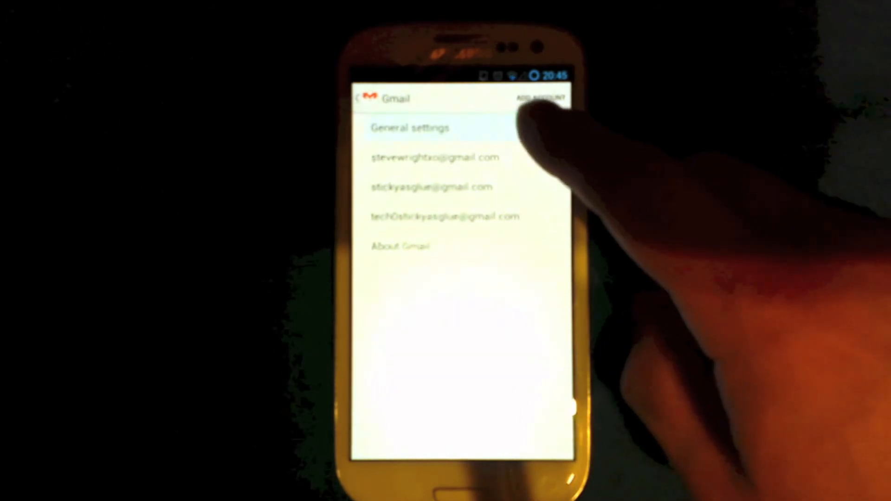
click(411, 127)
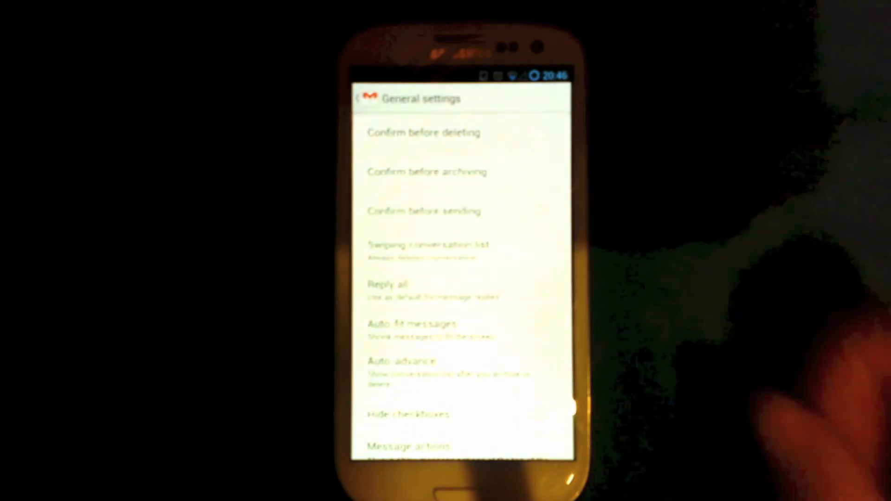
Step: Set Swiping conversation list to 'Always delete'
click(430, 245)
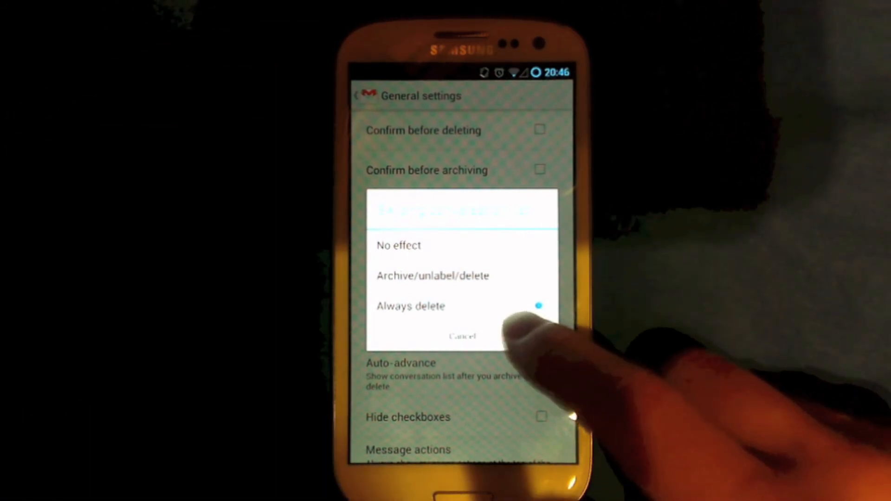
click(411, 306)
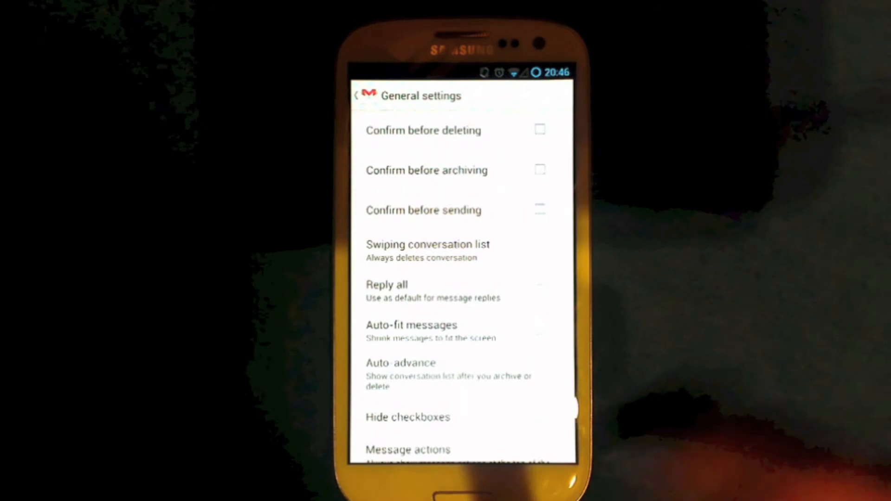